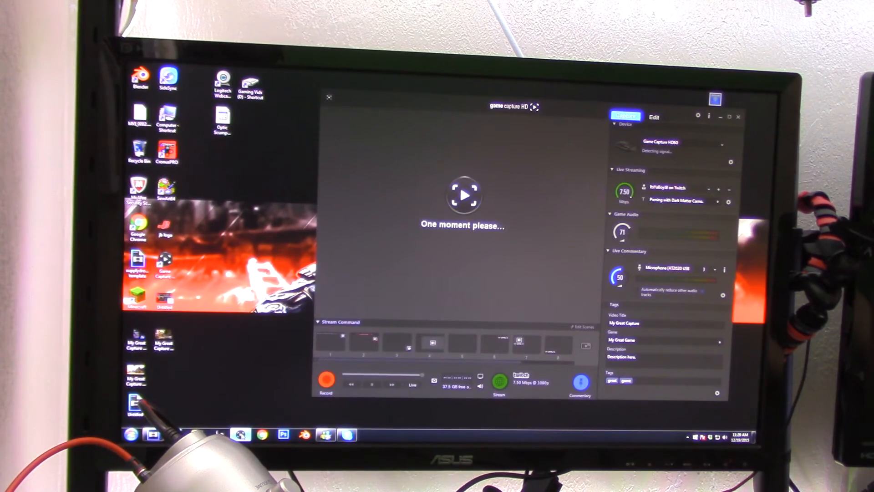
Select the Game Capture HD60 device so its live preview starts loading.
click(462, 343)
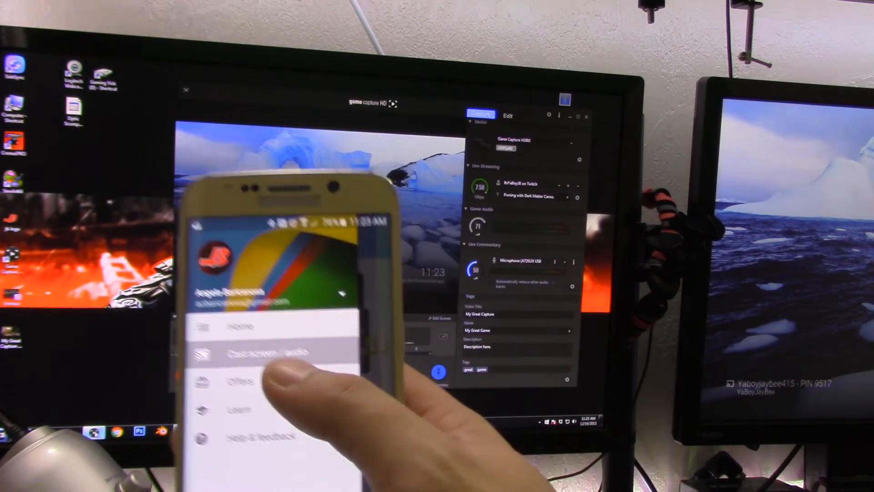
Go to Cast screen / audio and show the Cast to device list offering Yaboyjaybee415.
click(262, 354)
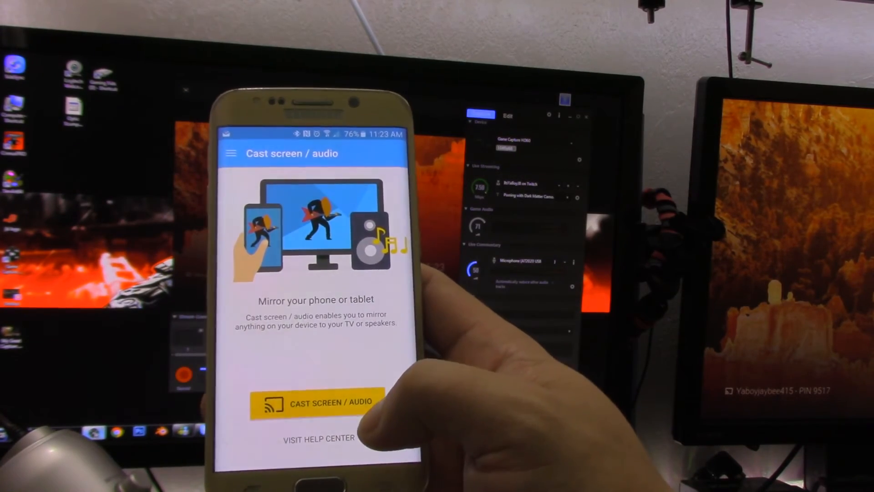
click(318, 403)
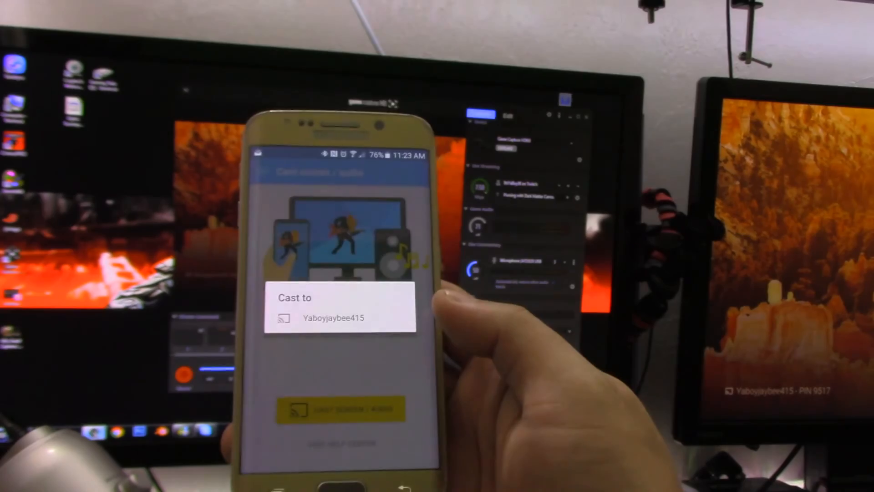